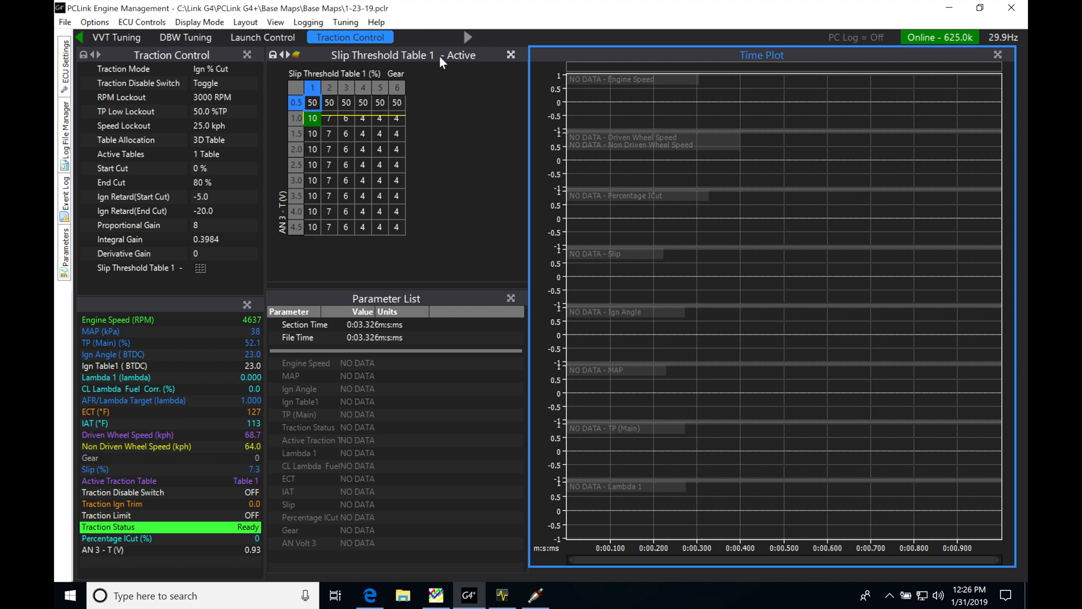
pyautogui.moveTo(430, 41)
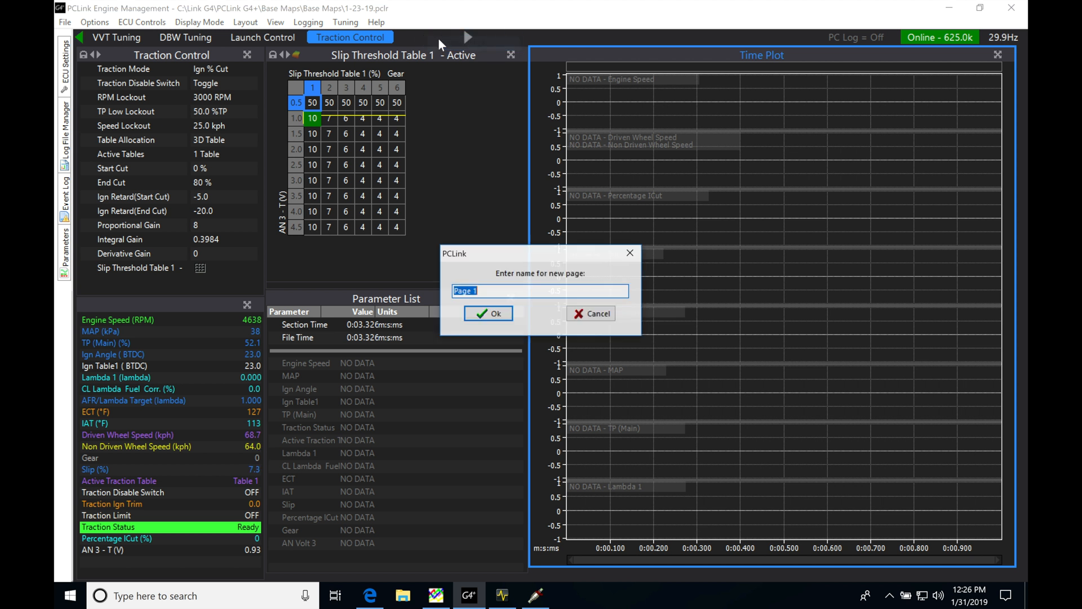
# Create a new page named 'Gear Shift'
pyautogui.write('Gear Shift')
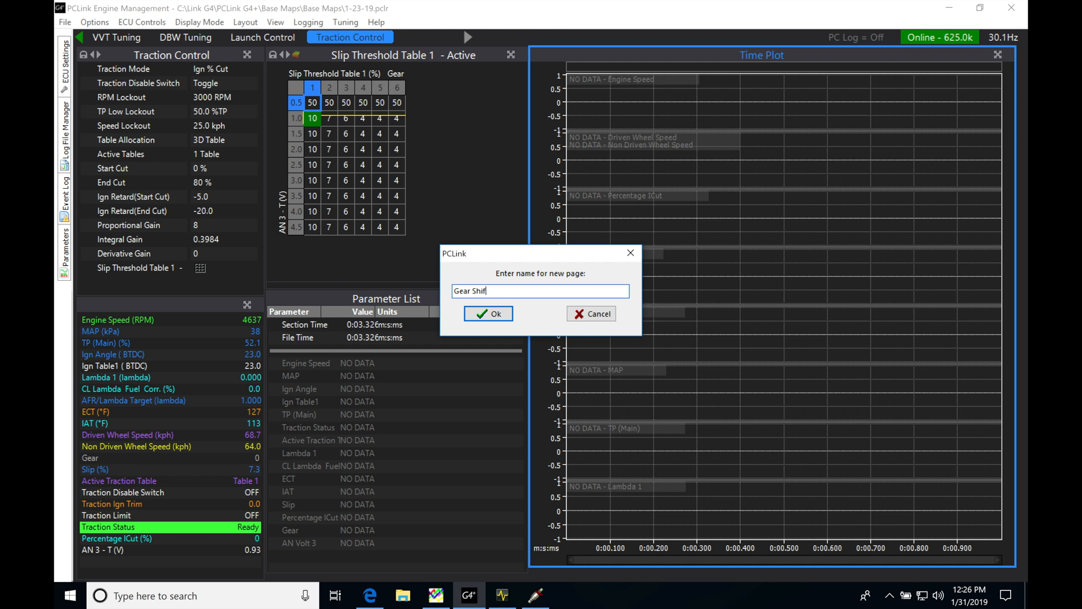
pyautogui.click(488, 313)
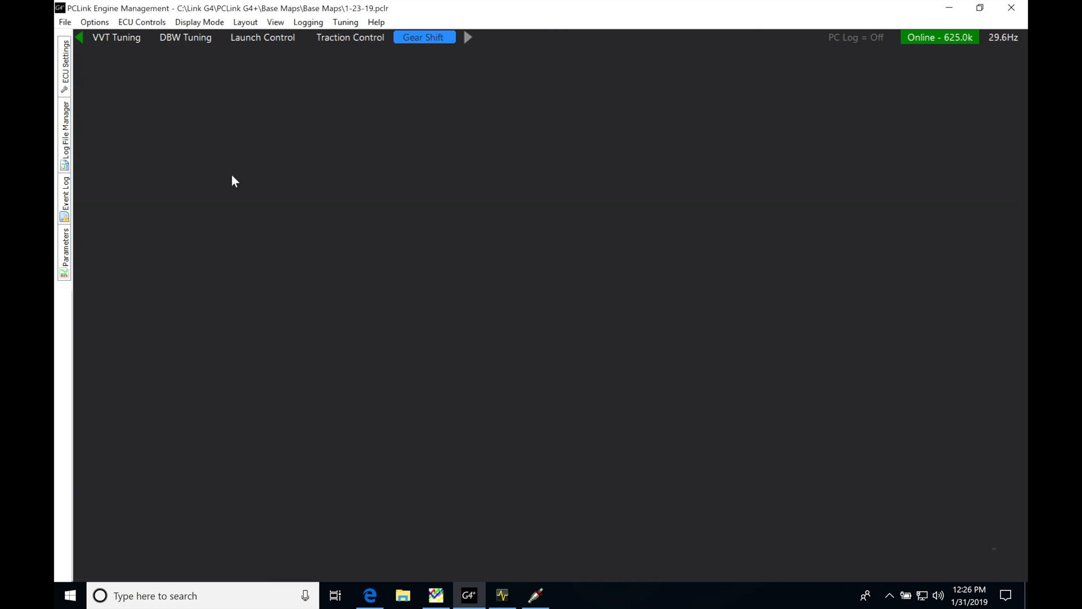
pyautogui.moveTo(309, 311)
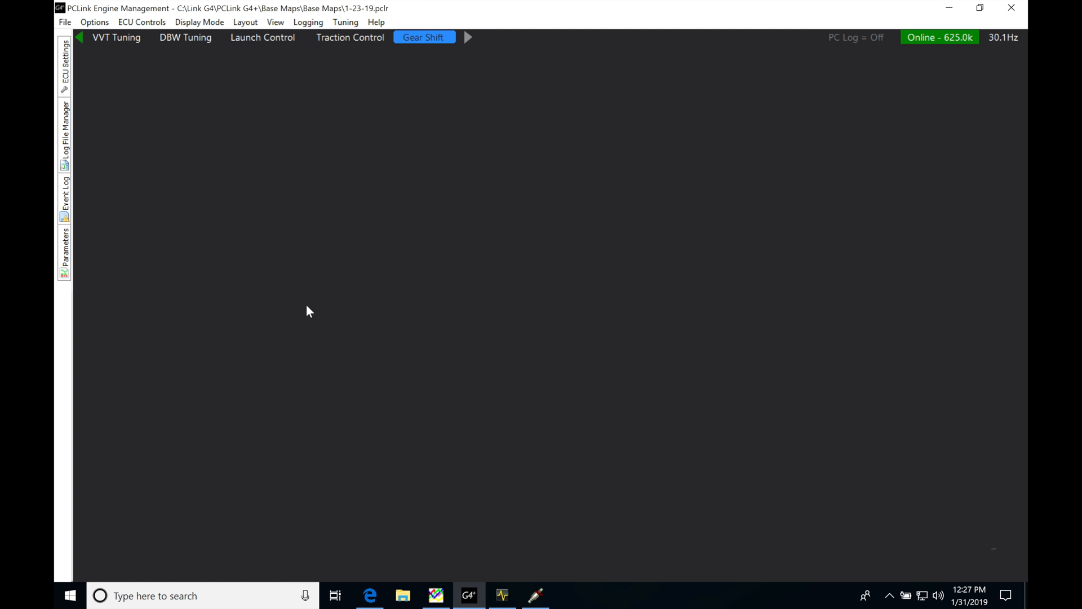
pyautogui.moveTo(345, 250)
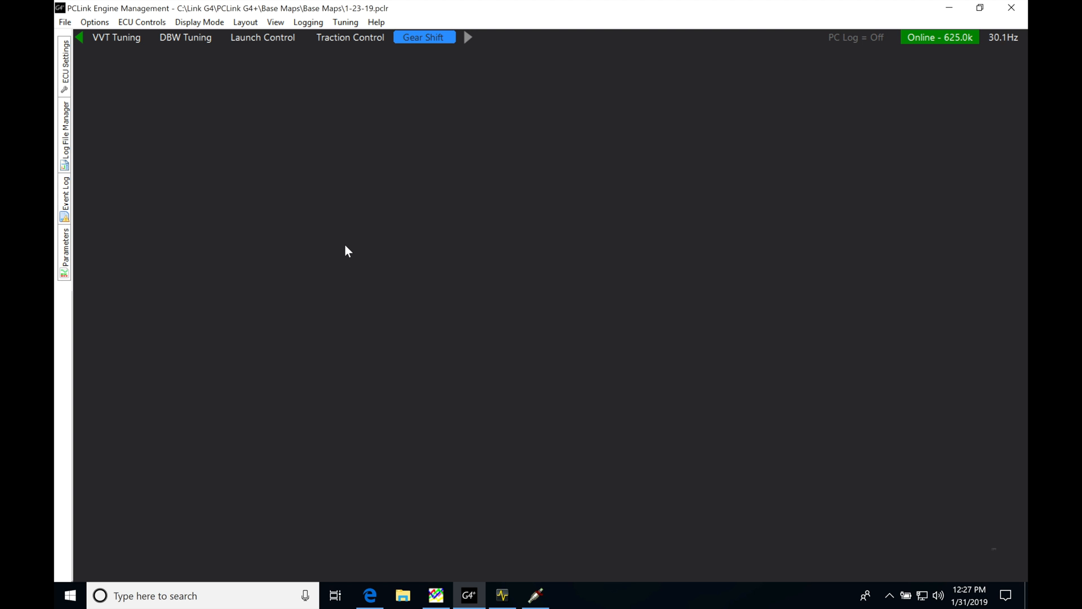
pyautogui.moveTo(325, 147)
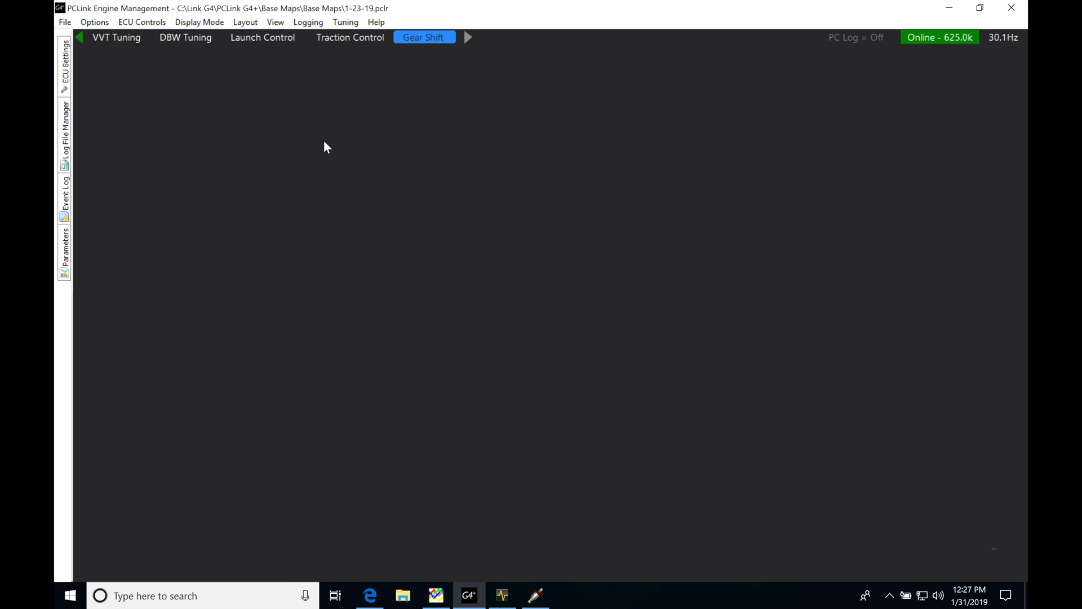
pyautogui.moveTo(256, 165)
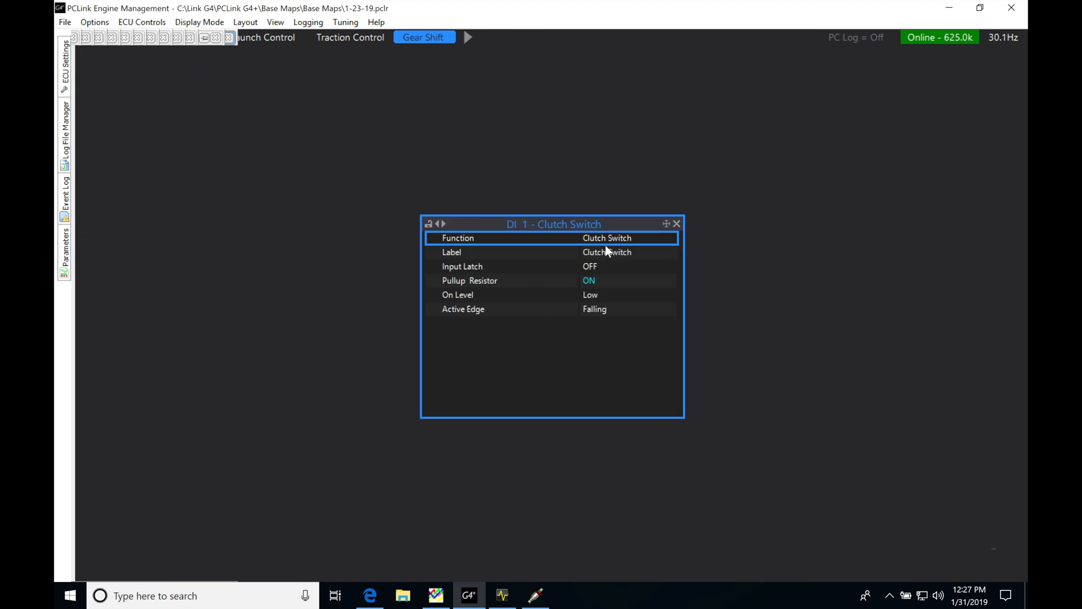
pyautogui.moveTo(616, 271)
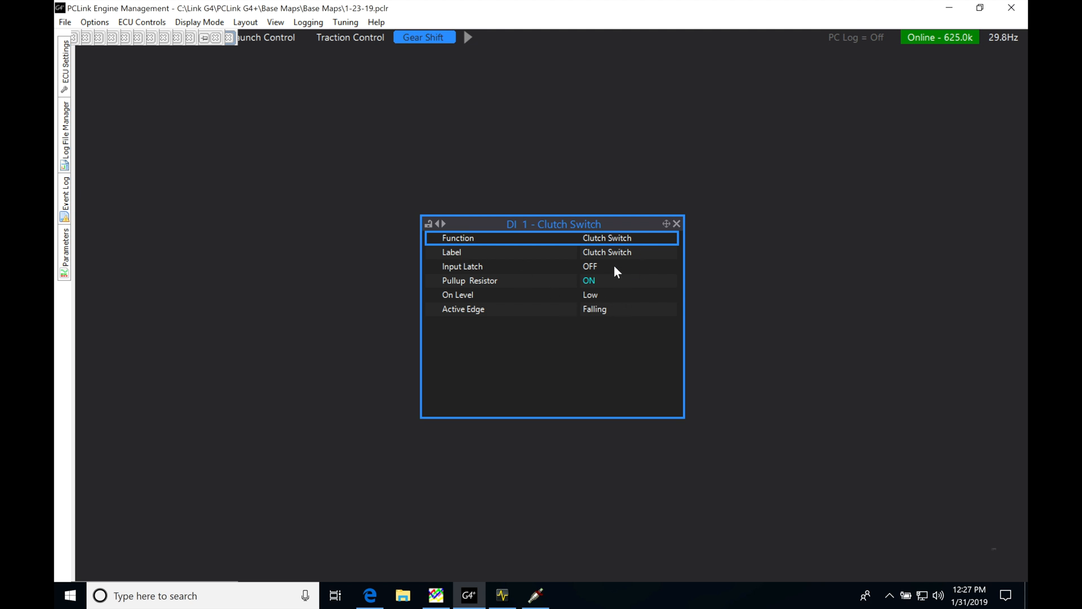
pyautogui.moveTo(608, 274)
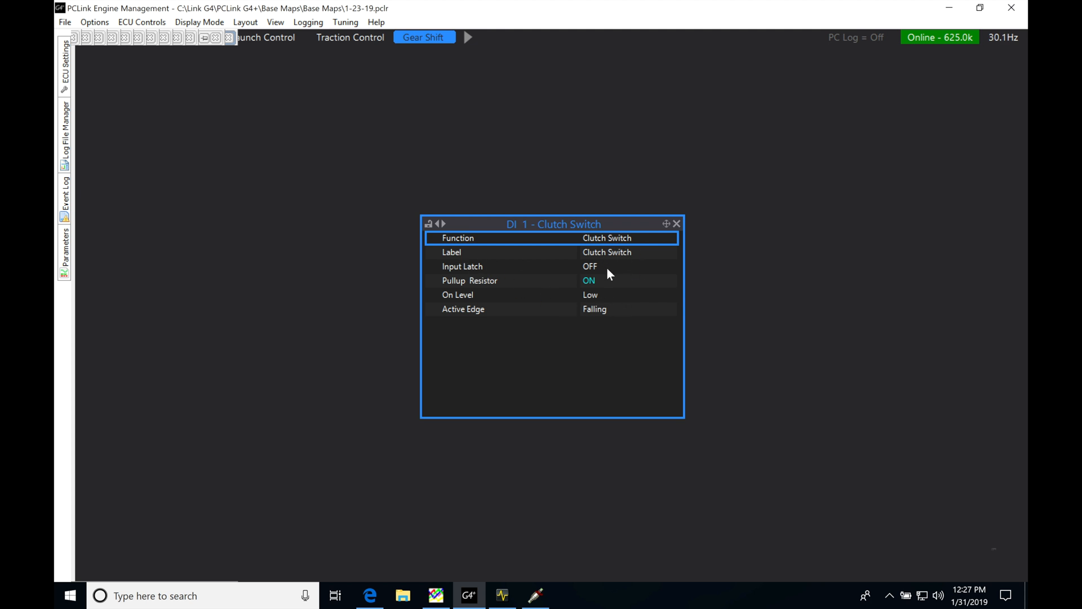
pyautogui.moveTo(539, 292)
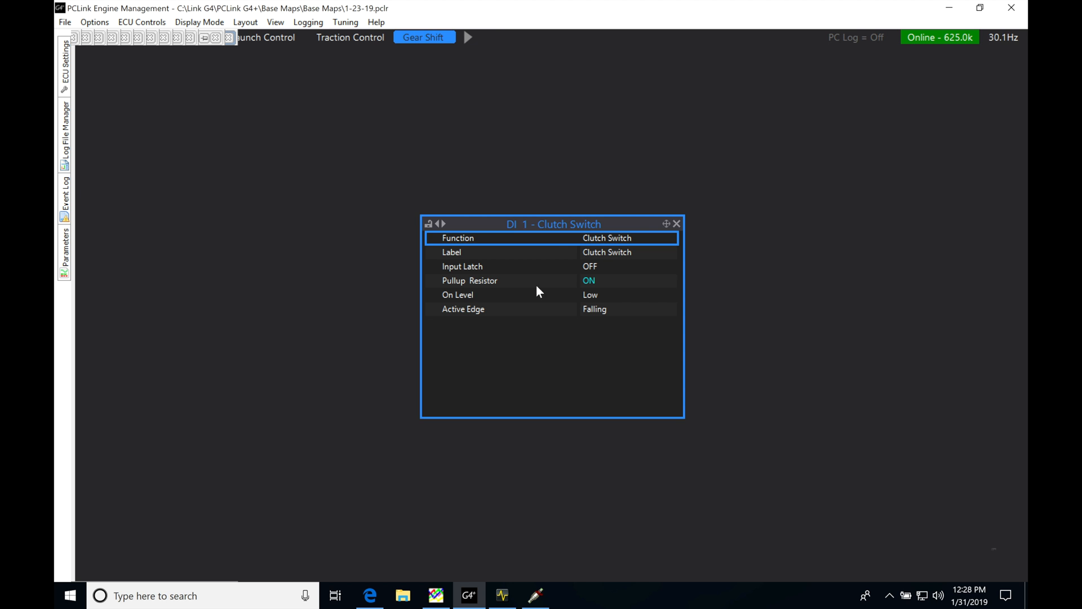
pyautogui.moveTo(577, 302)
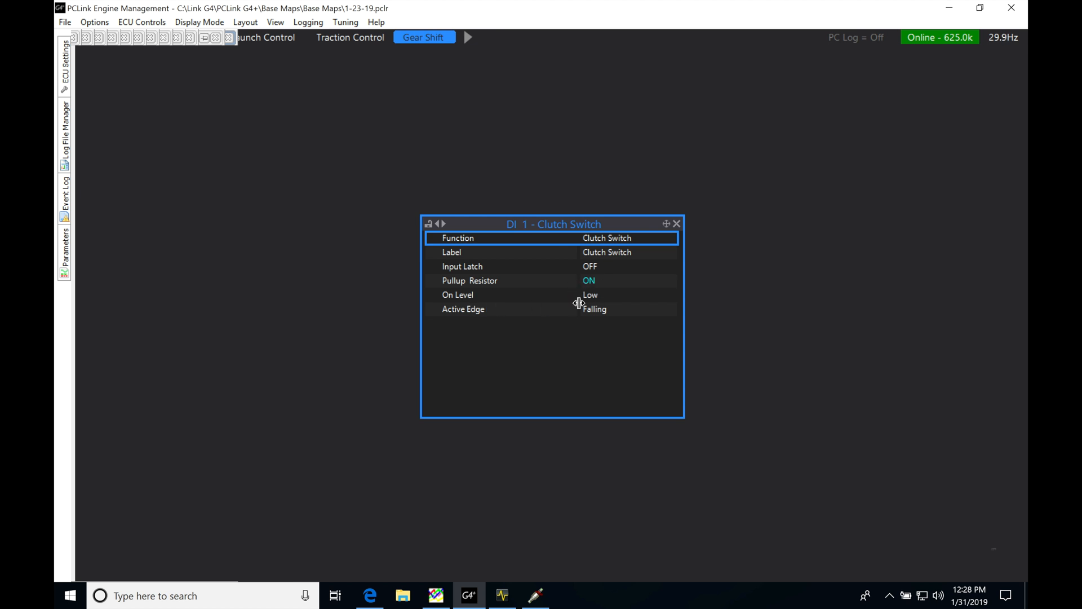
pyautogui.moveTo(619, 316)
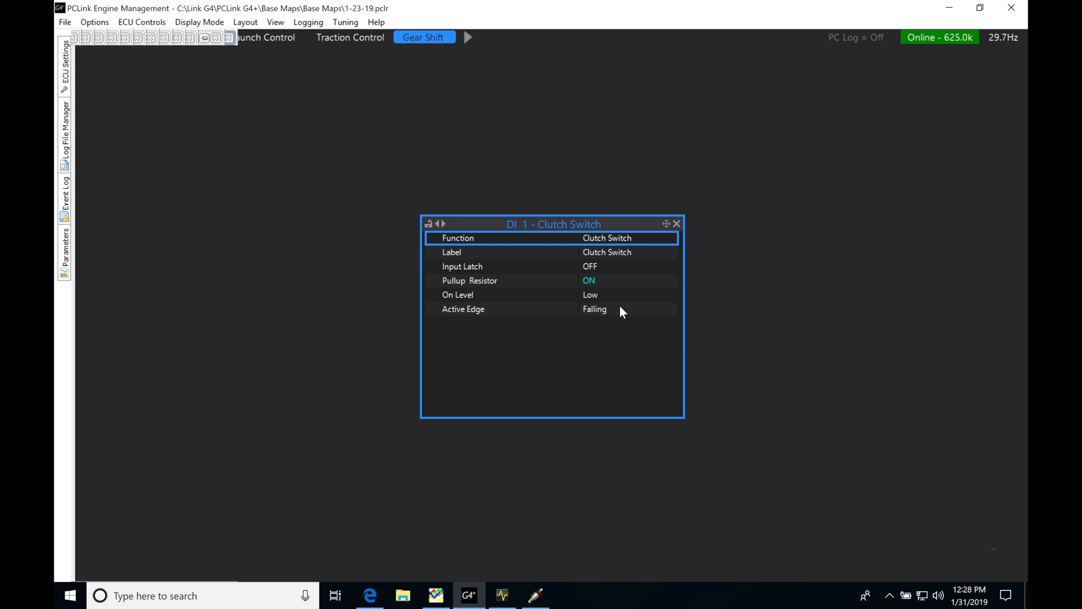
pyautogui.moveTo(527, 232)
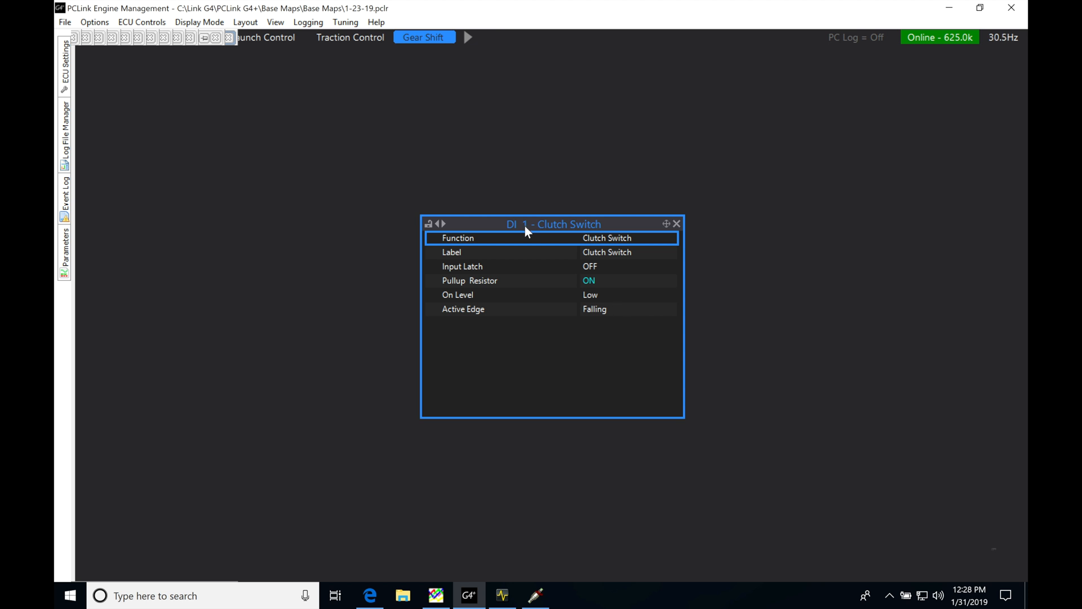
pyautogui.moveTo(518, 237)
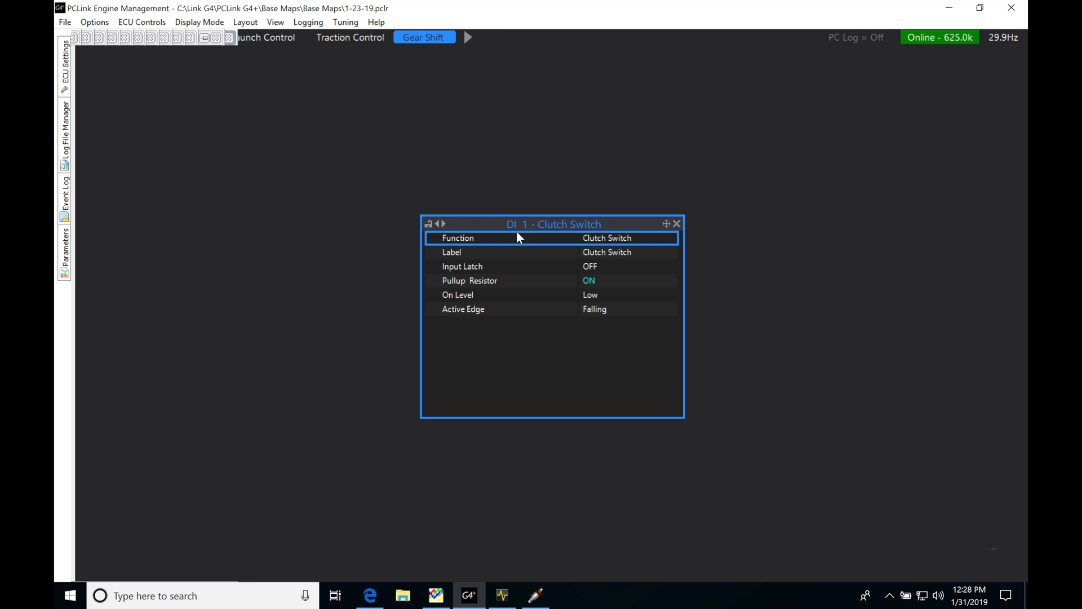
pyautogui.moveTo(403, 114)
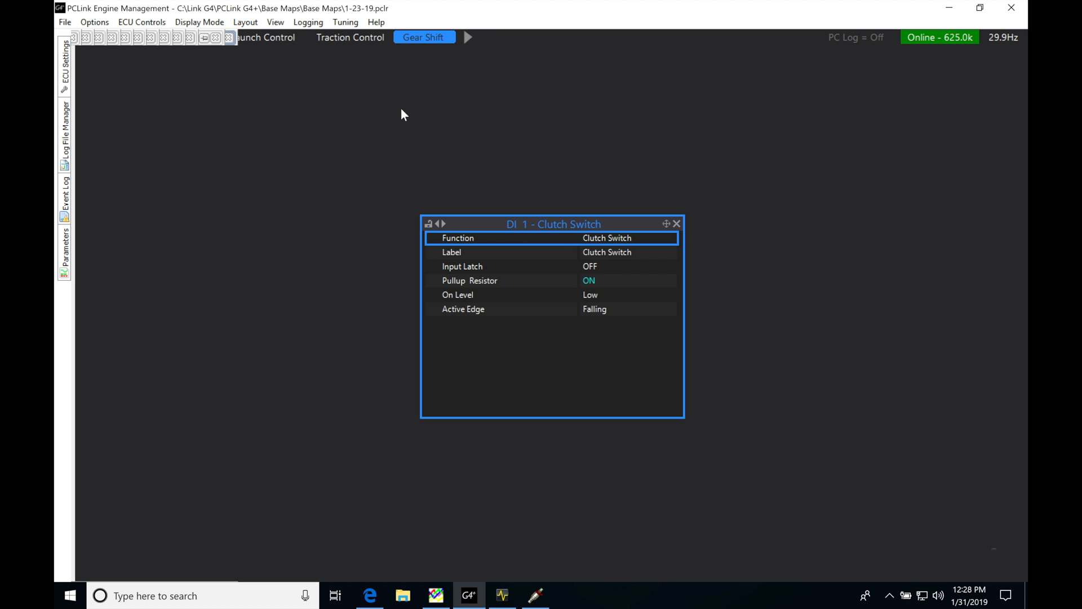
pyautogui.moveTo(297, 234)
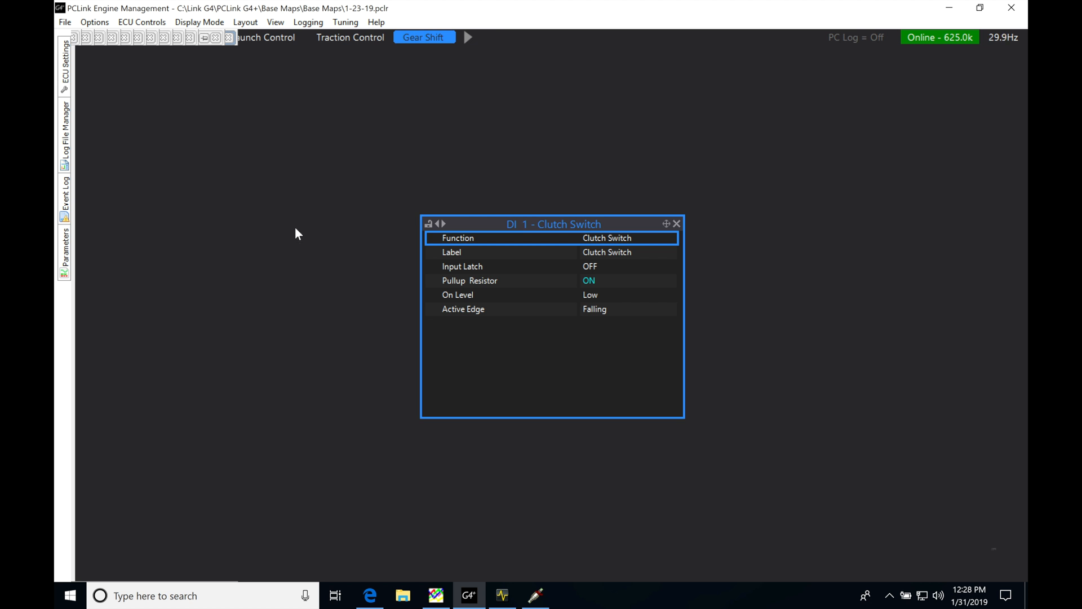
# Move the DI 1 Clutch Switch settings panel up and to the left on the page
pyautogui.moveTo(554, 223); pyautogui.dragTo(425, 191)
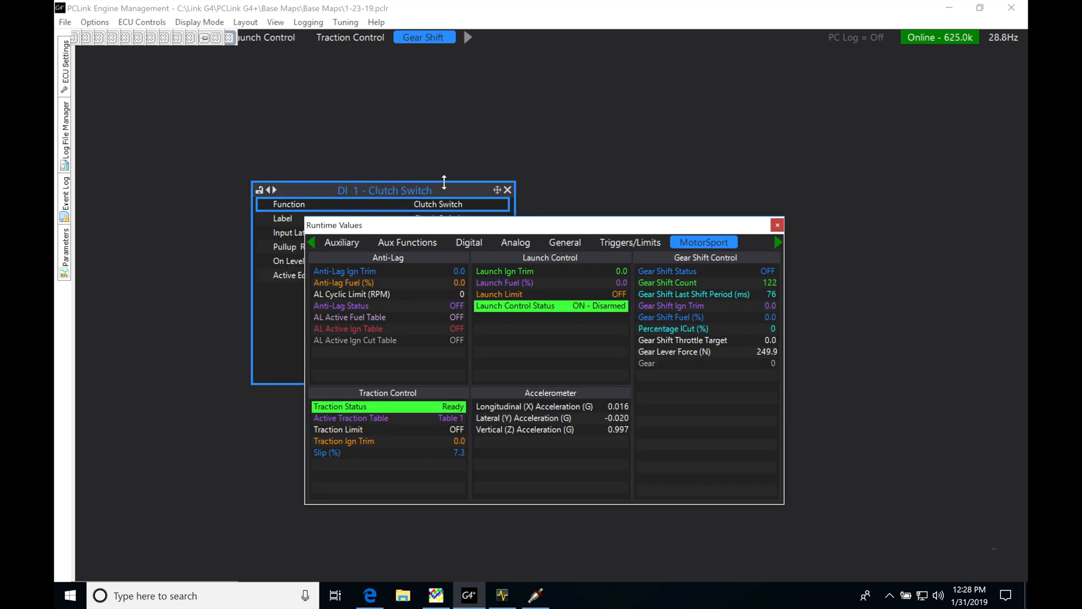
# Show Digital runtime values and place the DI 1 Clutch Switch panel beside them
pyautogui.click(469, 242)
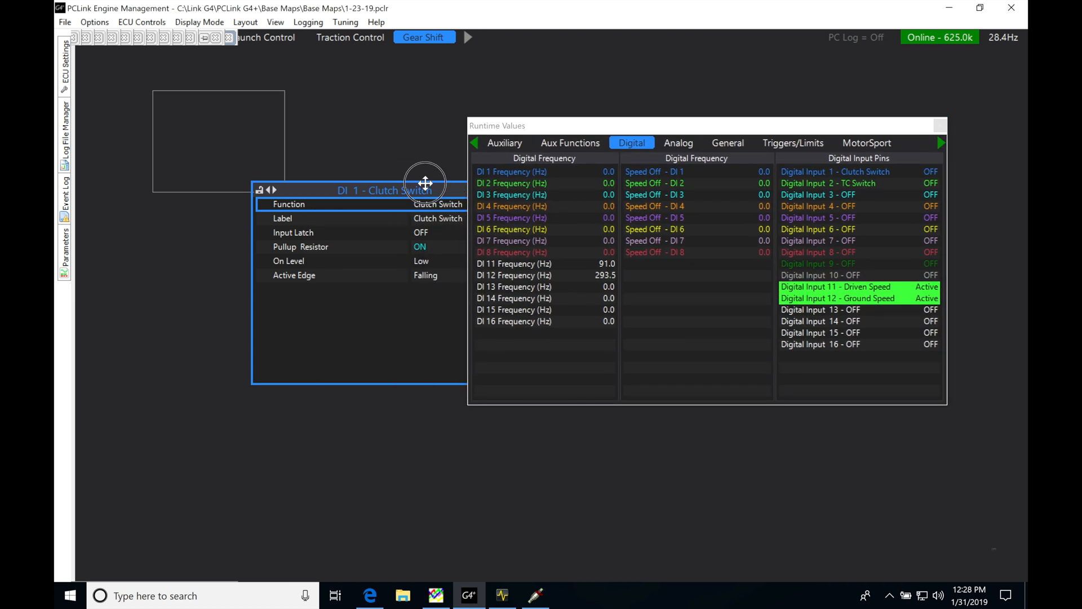
pyautogui.moveTo(425, 190); pyautogui.dragTo(403, 136)
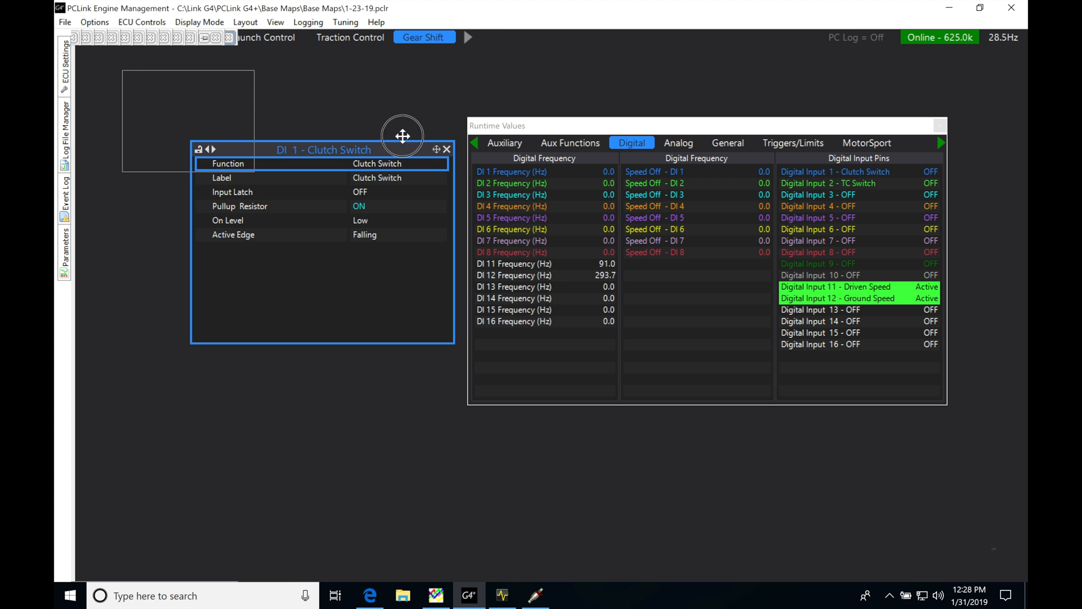
pyautogui.moveTo(403, 136); pyautogui.dragTo(400, 128)
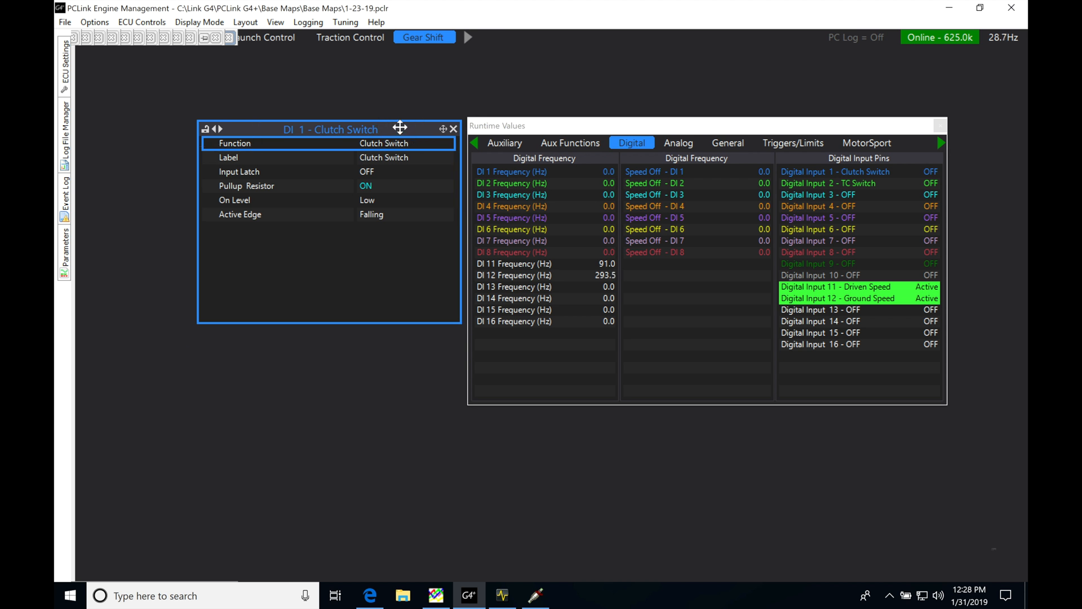
pyautogui.moveTo(874, 168)
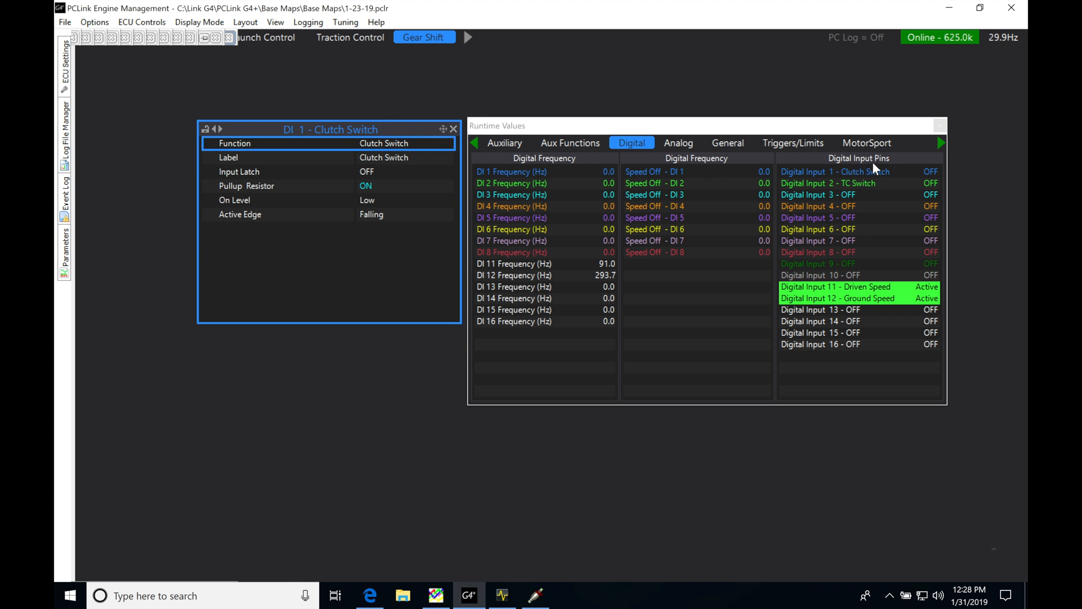
pyautogui.moveTo(870, 183)
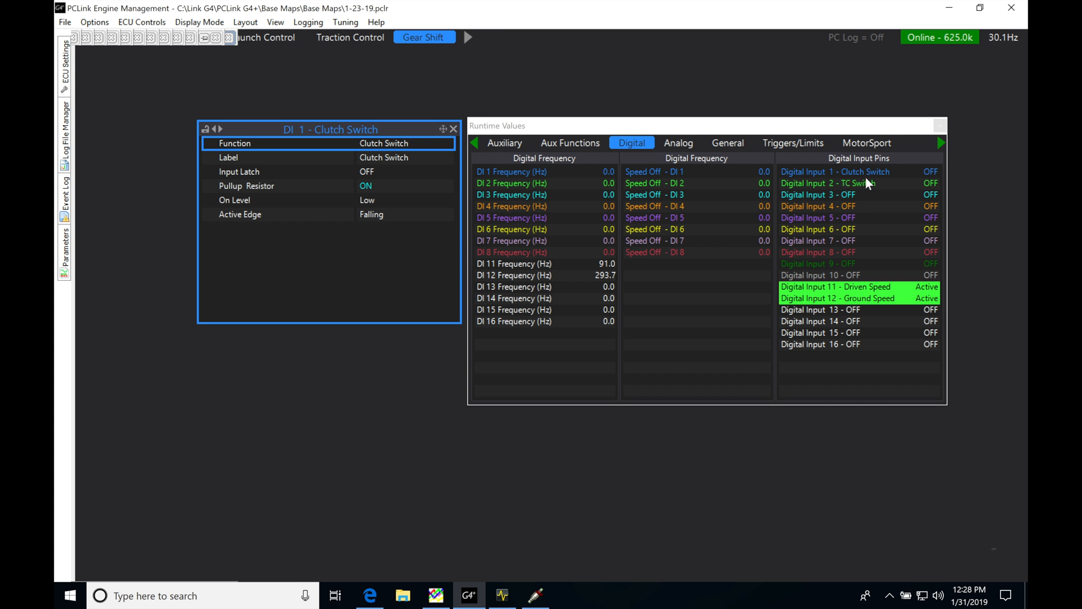
pyautogui.moveTo(824, 191)
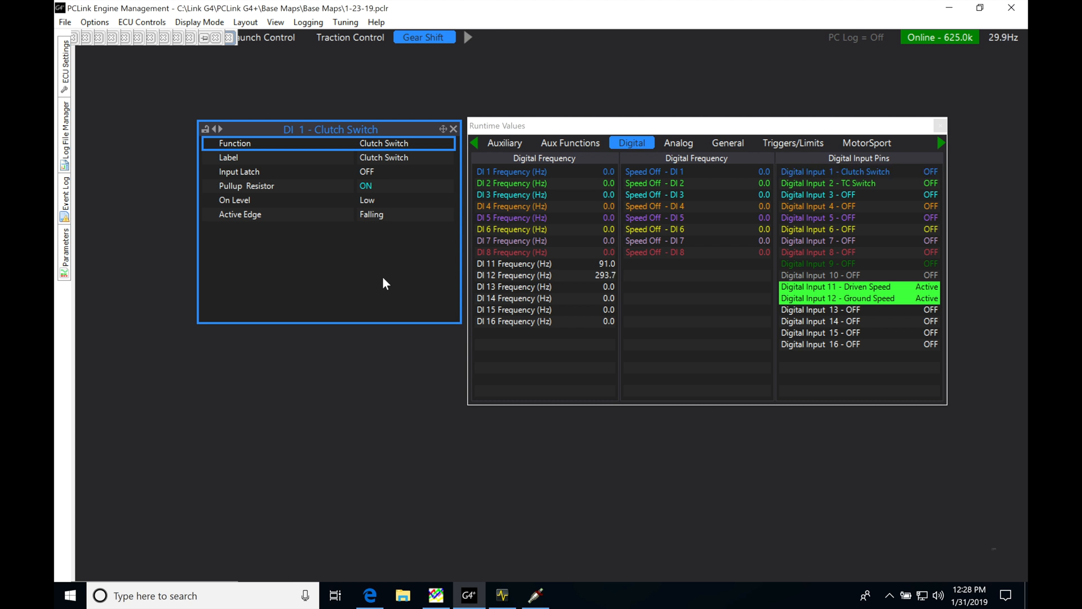
pyautogui.moveTo(891, 187)
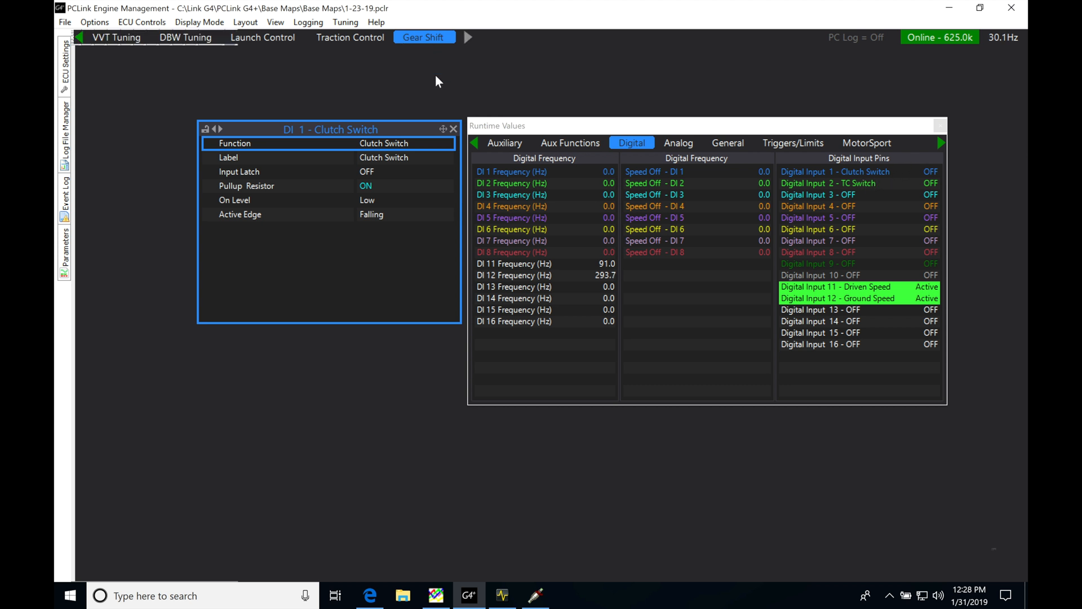
pyautogui.moveTo(337, 201)
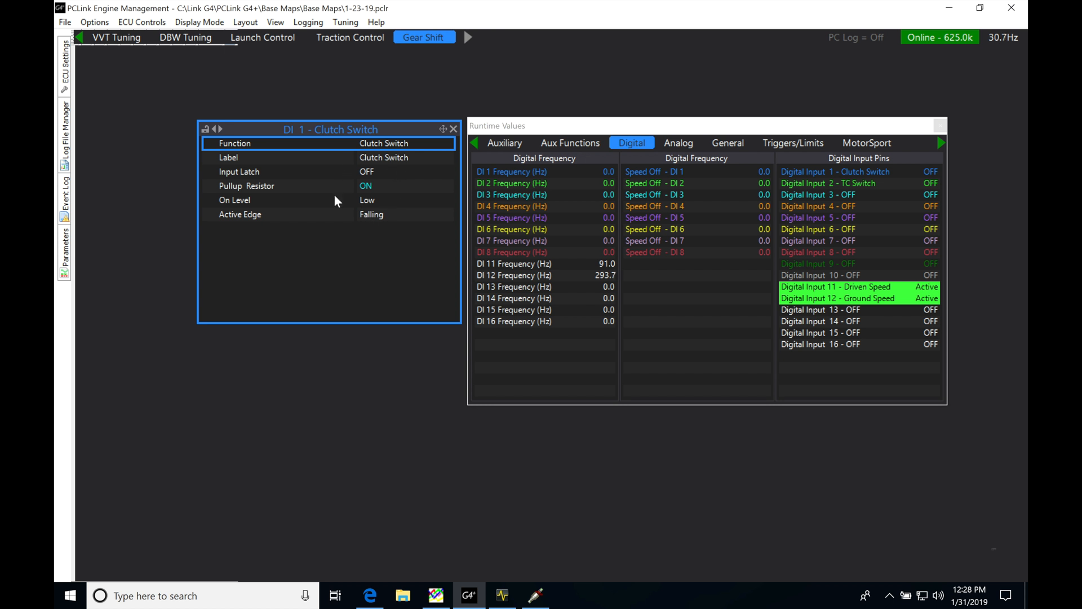
pyautogui.moveTo(391, 173)
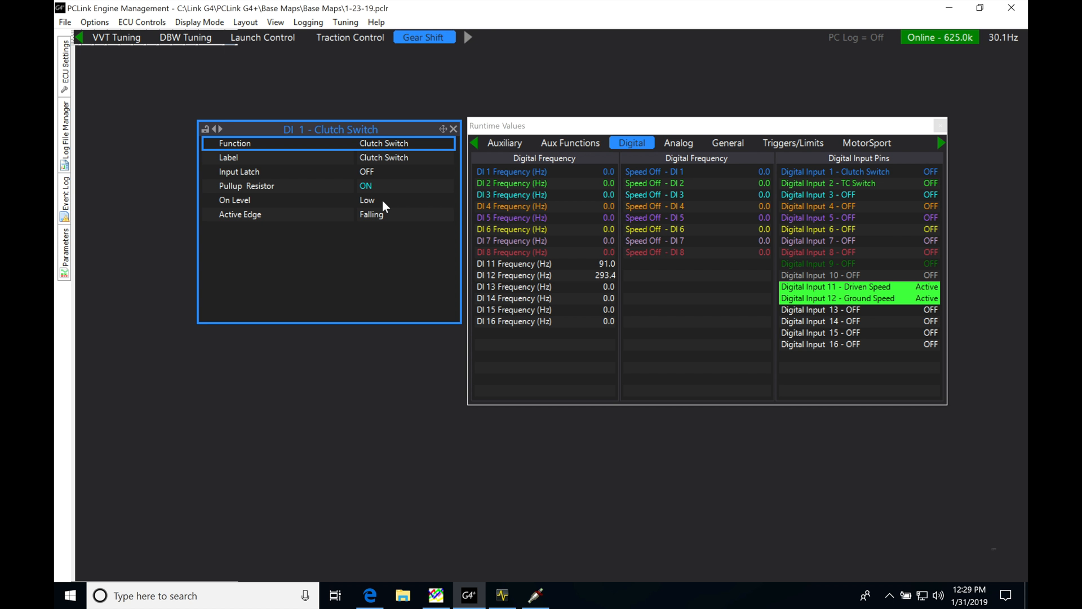
pyautogui.moveTo(391, 205)
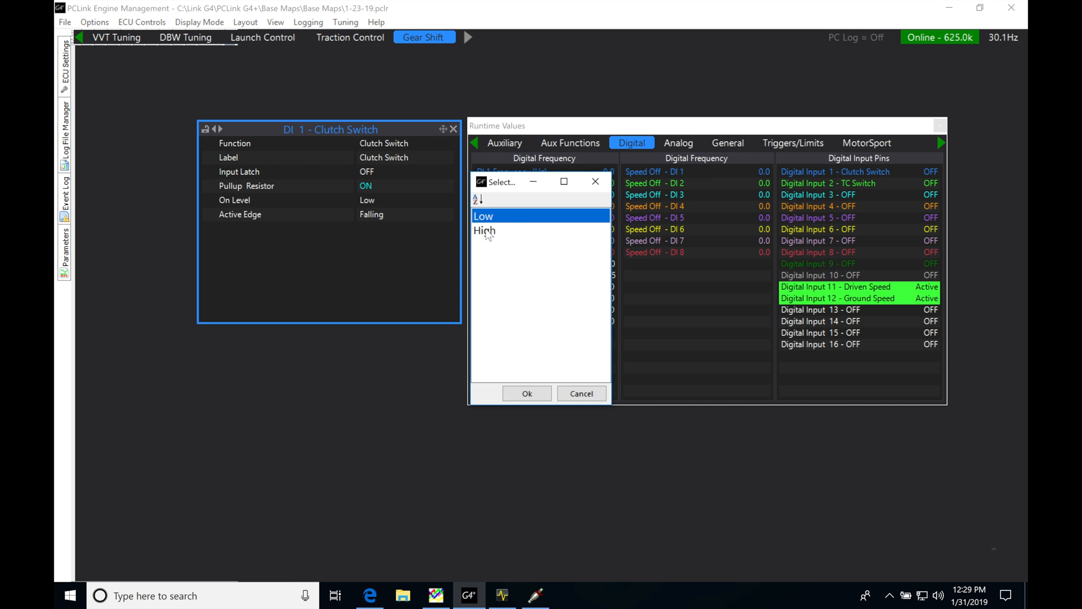
pyautogui.click(526, 393)
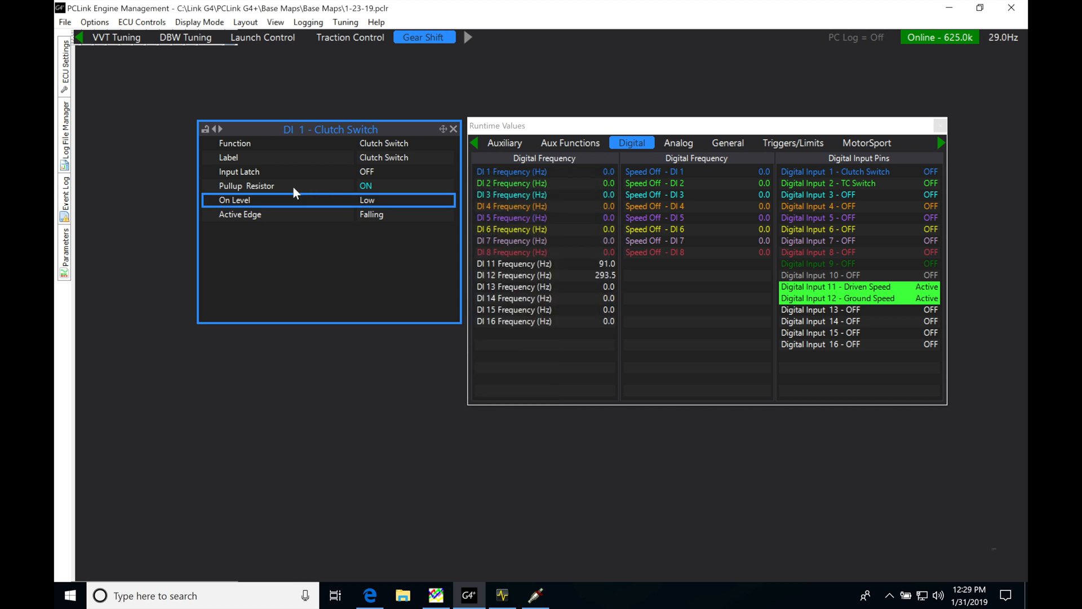
pyautogui.moveTo(386, 224)
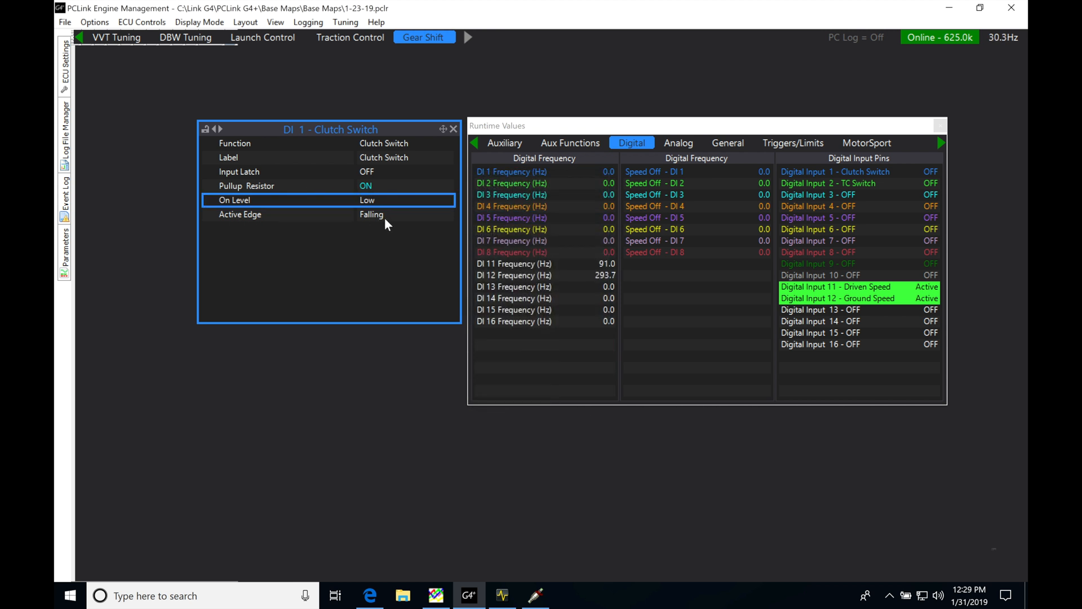
pyautogui.moveTo(909, 185)
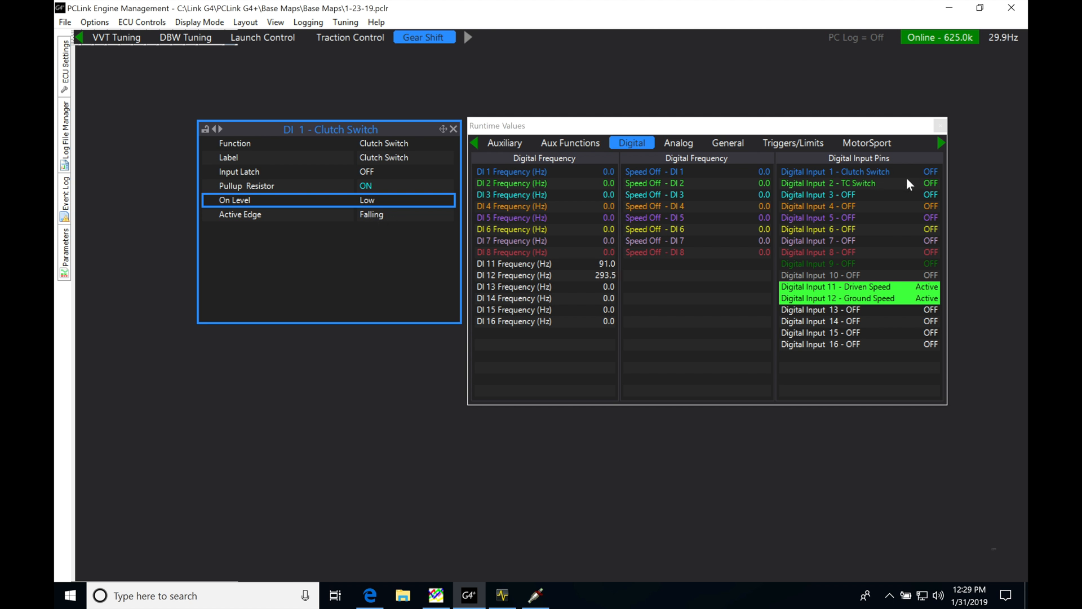